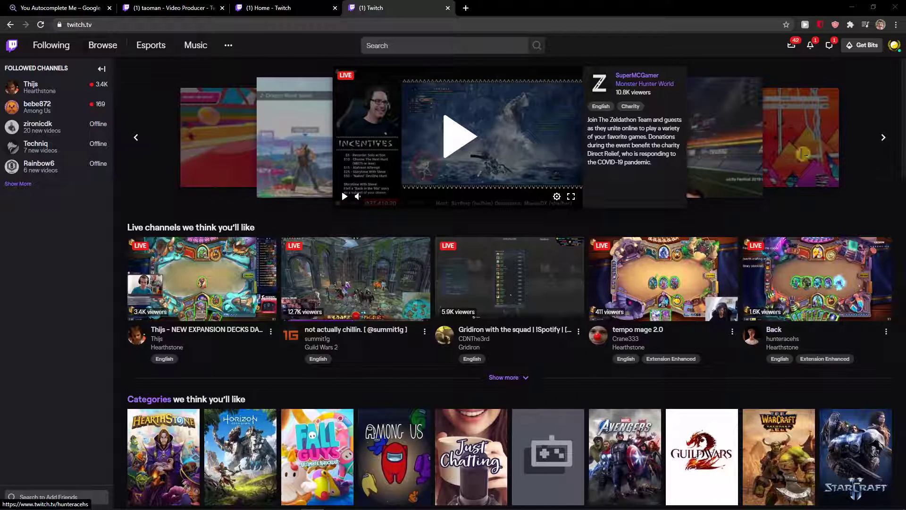
# Bring up the account dropdown from the avatar on the Twitch home page
pyautogui.click(895, 46)
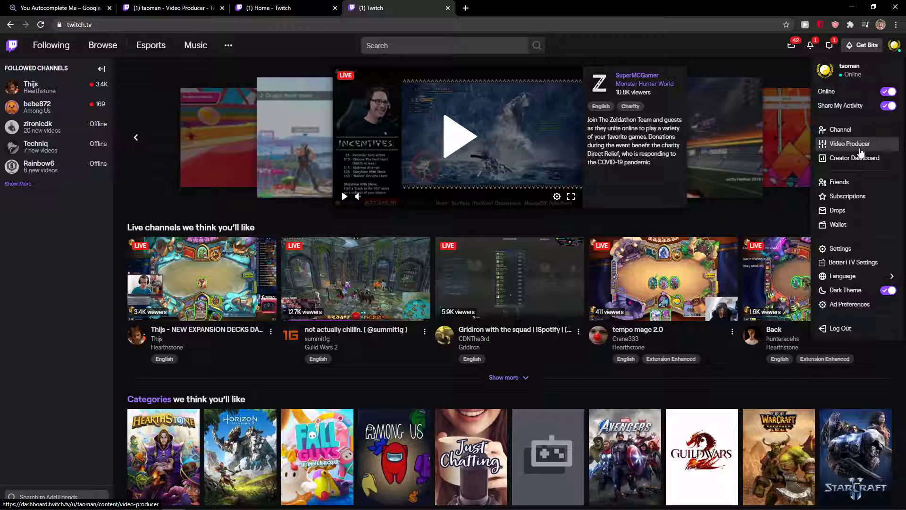
# Go to the Creator Dashboard's Video Producer and switch to the Clips manager list
pyautogui.click(849, 143)
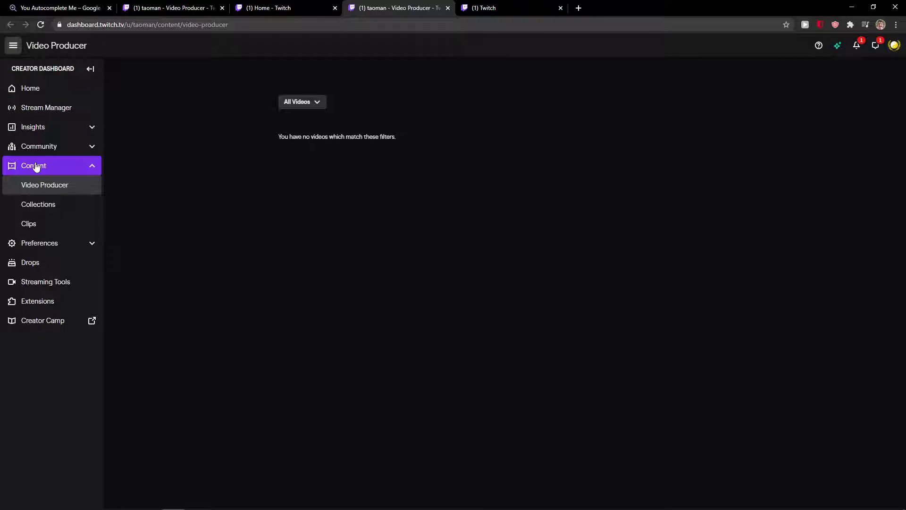
pyautogui.click(28, 224)
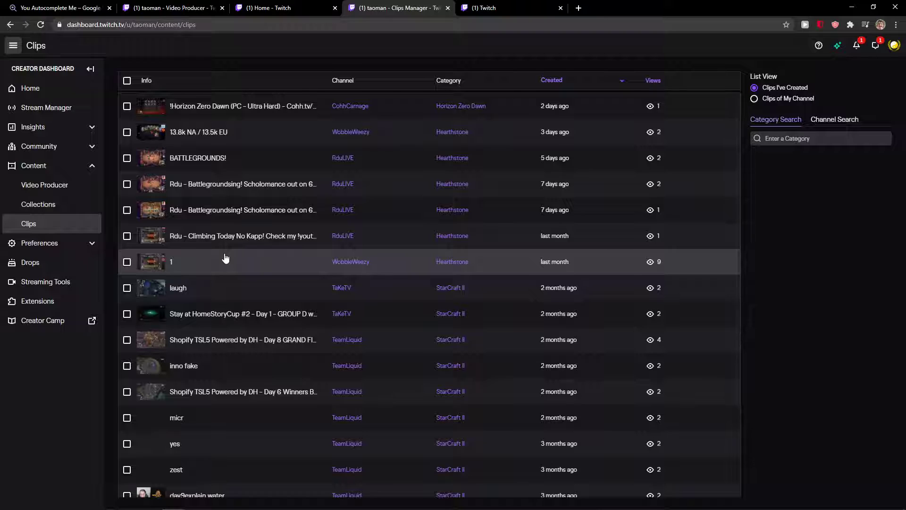
pyautogui.moveTo(204, 169)
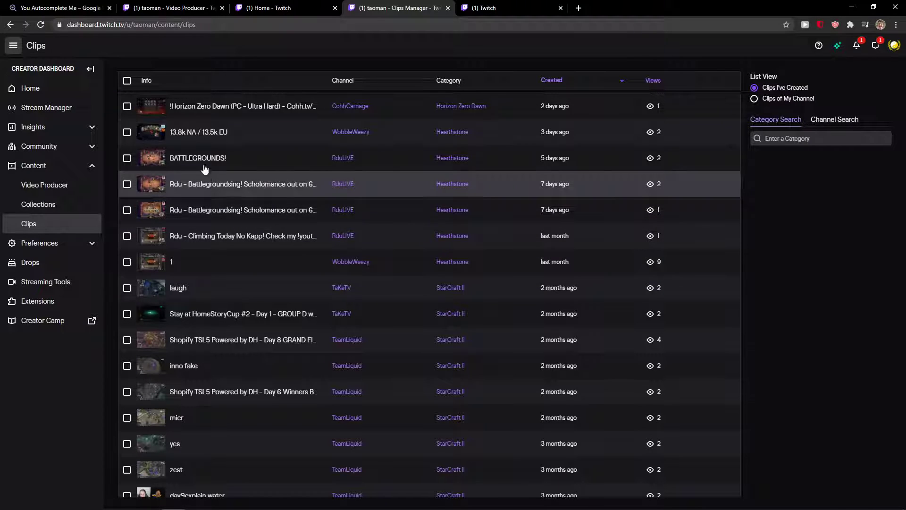
pyautogui.moveTo(179, 132)
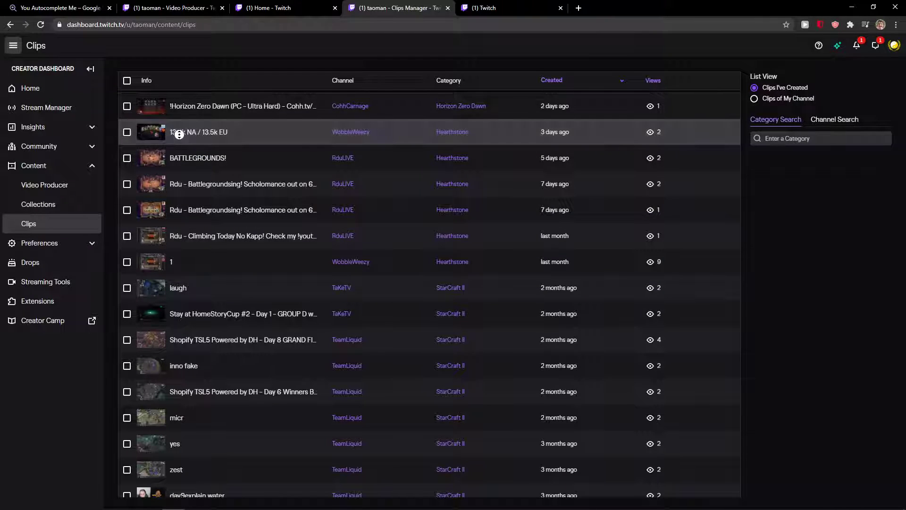
# Expand the details panel of the '13.8k NA / 13.5k EU' clip row
pyautogui.click(199, 132)
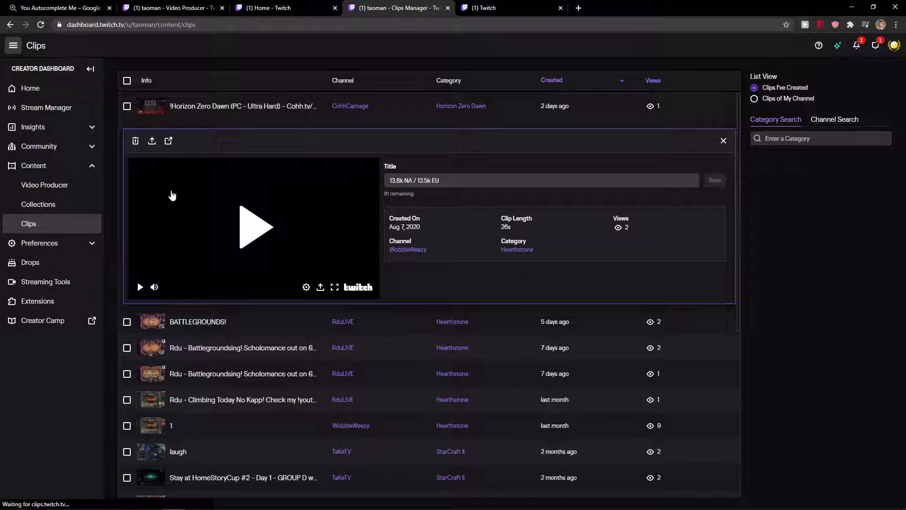
# Play the clip preview, seek to another point on its timeline, and pause it
pyautogui.click(255, 227)
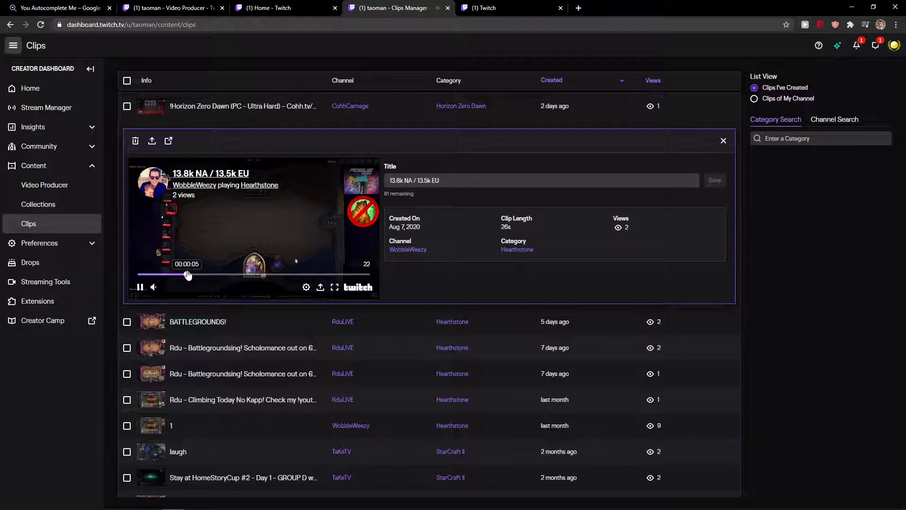
pyautogui.click(140, 287)
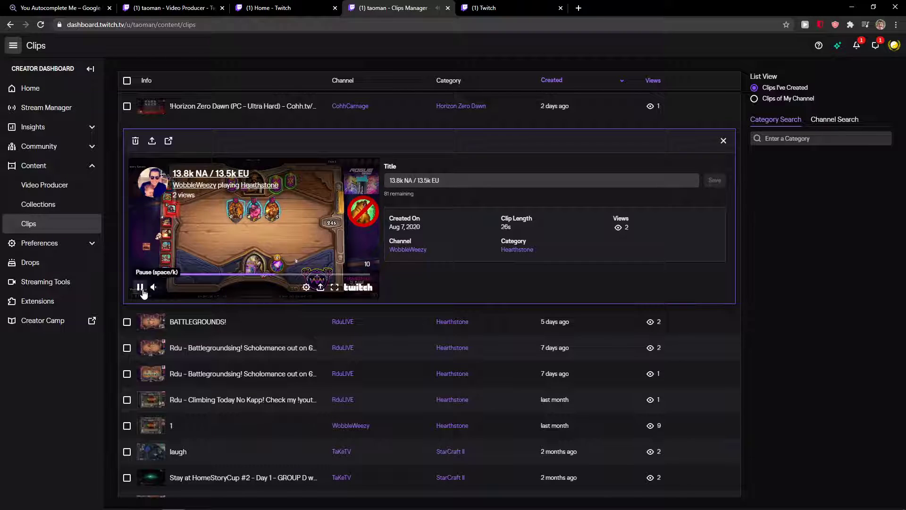
pyautogui.click(140, 288)
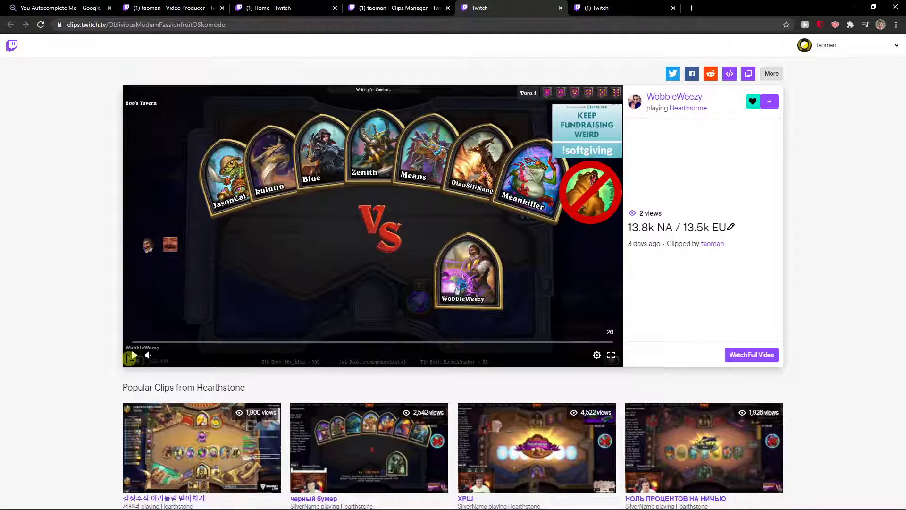
# Start playback of the clip on its own clips.twitch.tv page
pyautogui.click(133, 355)
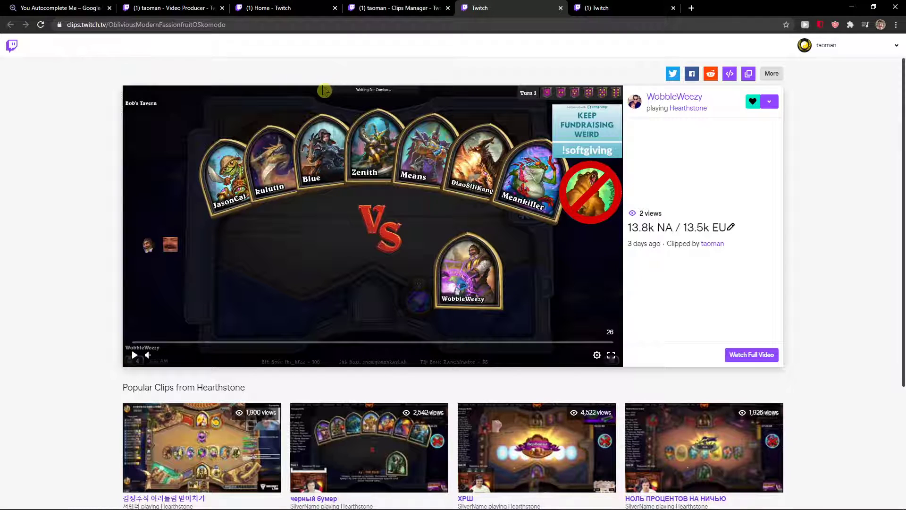